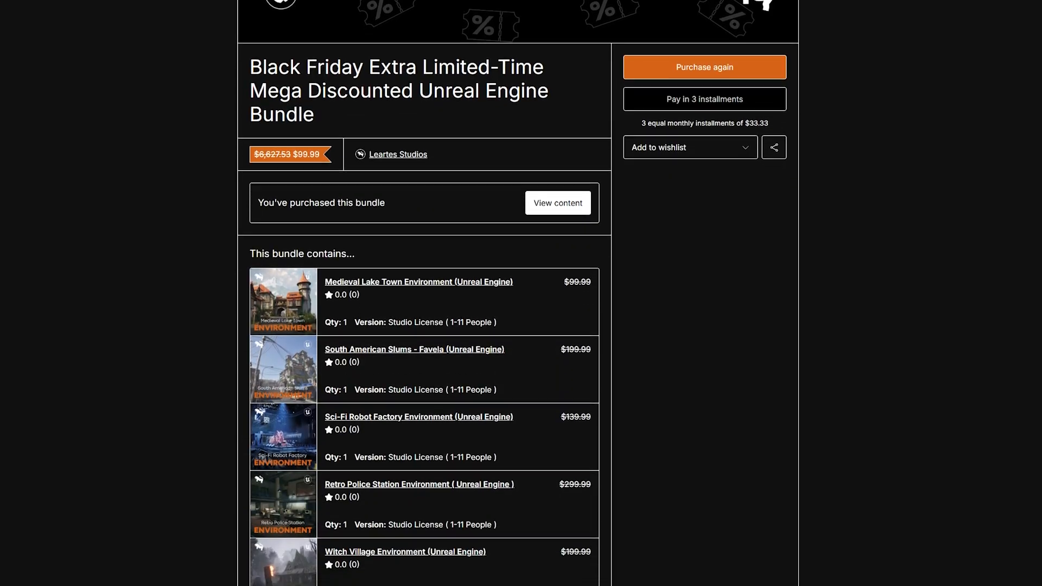
Lock the viewport to the CineCameraActor and scrub the shot toward the altar statue
scroll("down", 3)
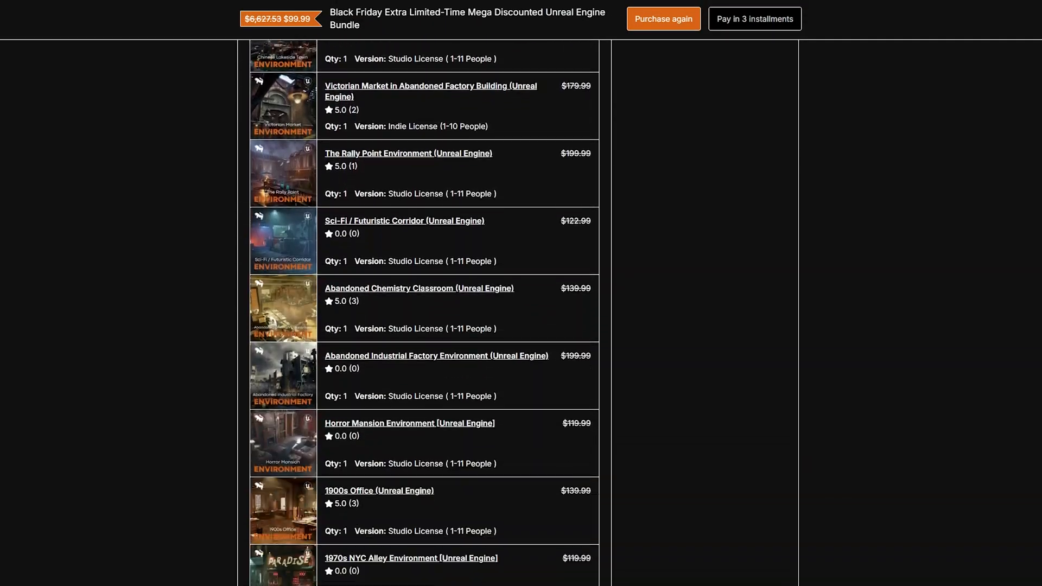
scroll("down", 3)
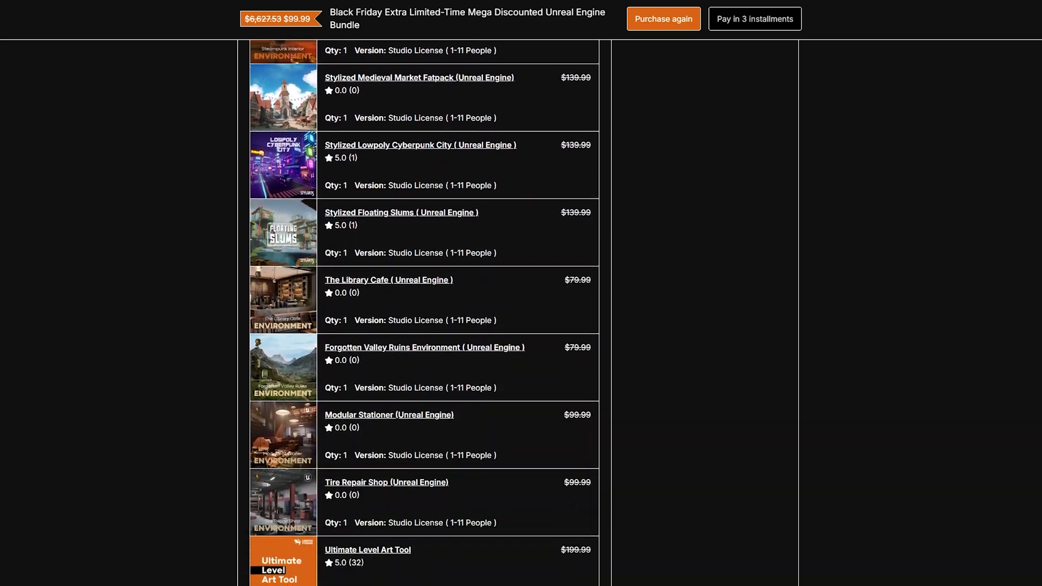
scroll("down", 3)
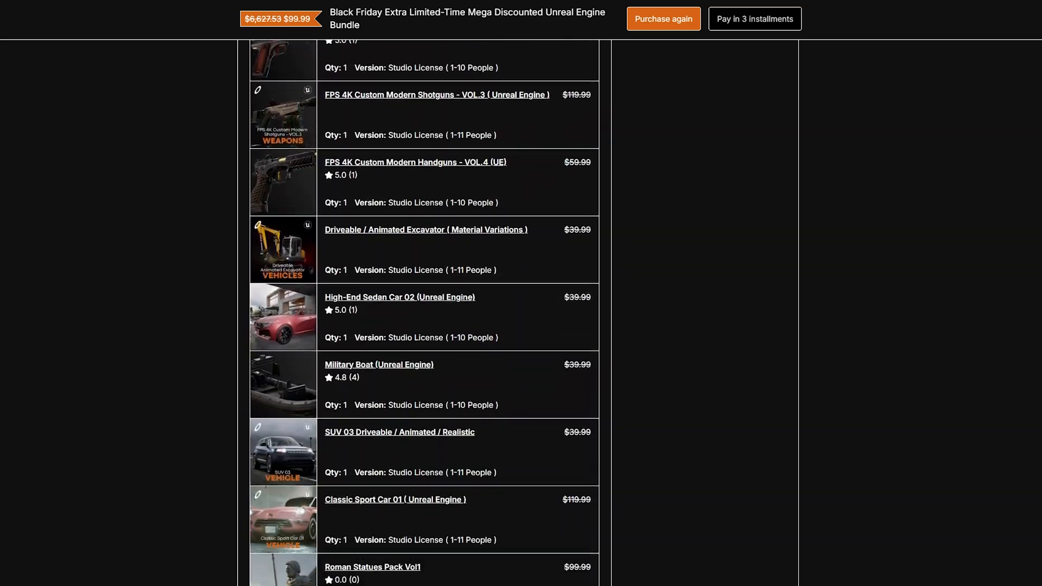
scroll("down", 3)
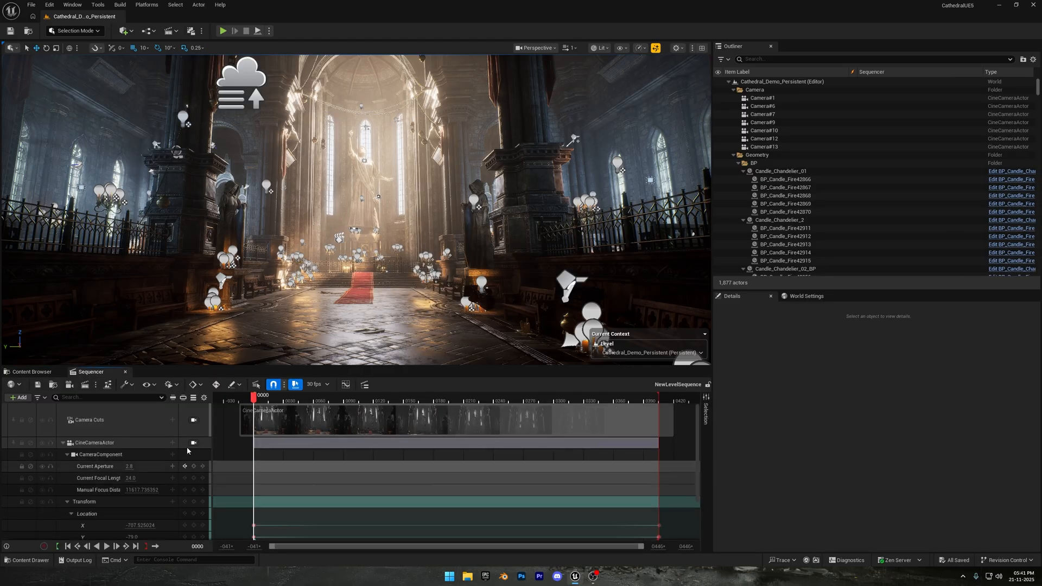
left_click(193, 443)
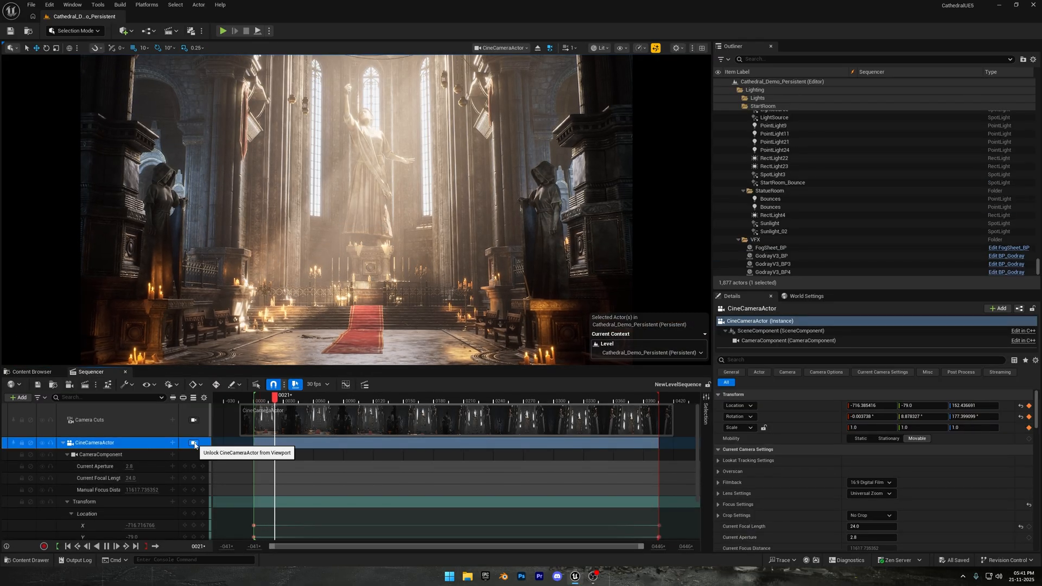
left_click(335, 396)
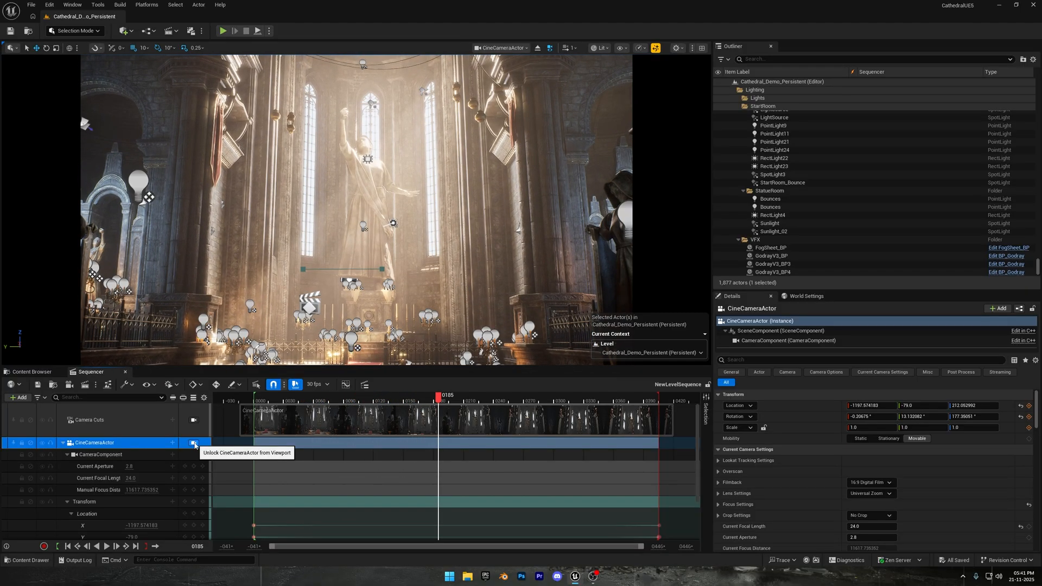
left_click(50, 5)
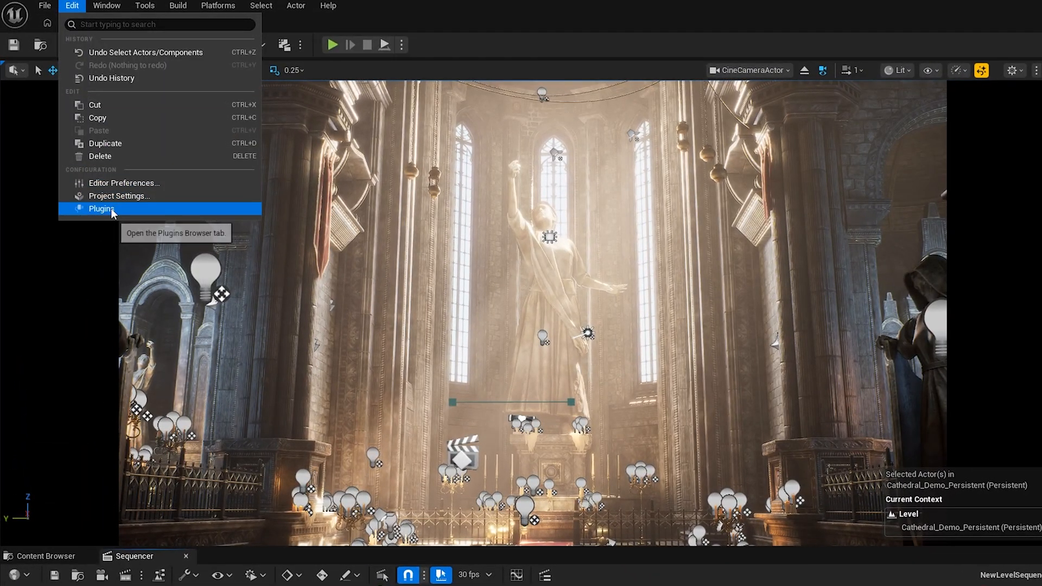
left_click(101, 209)
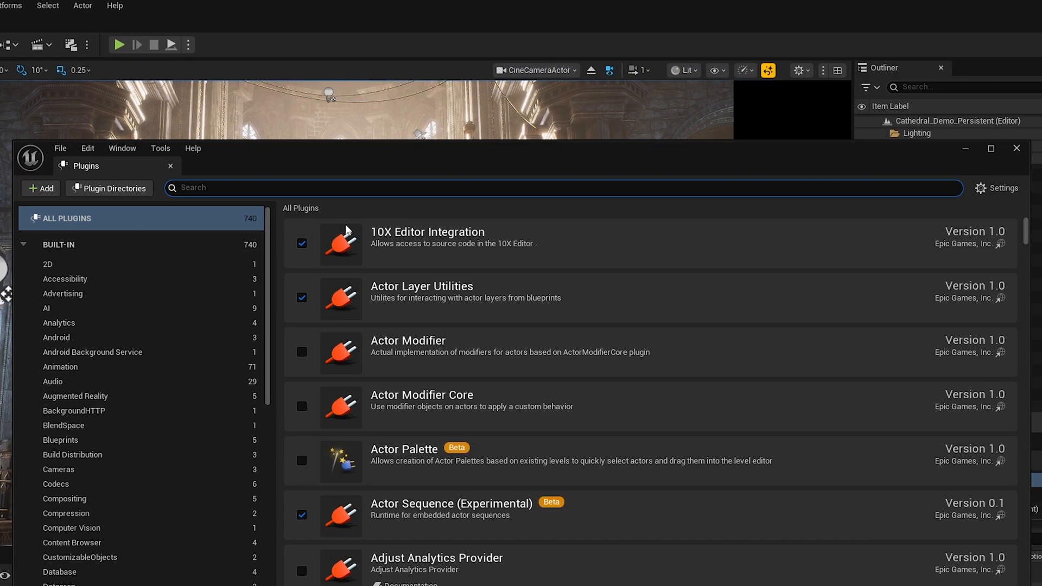
type("movie render")
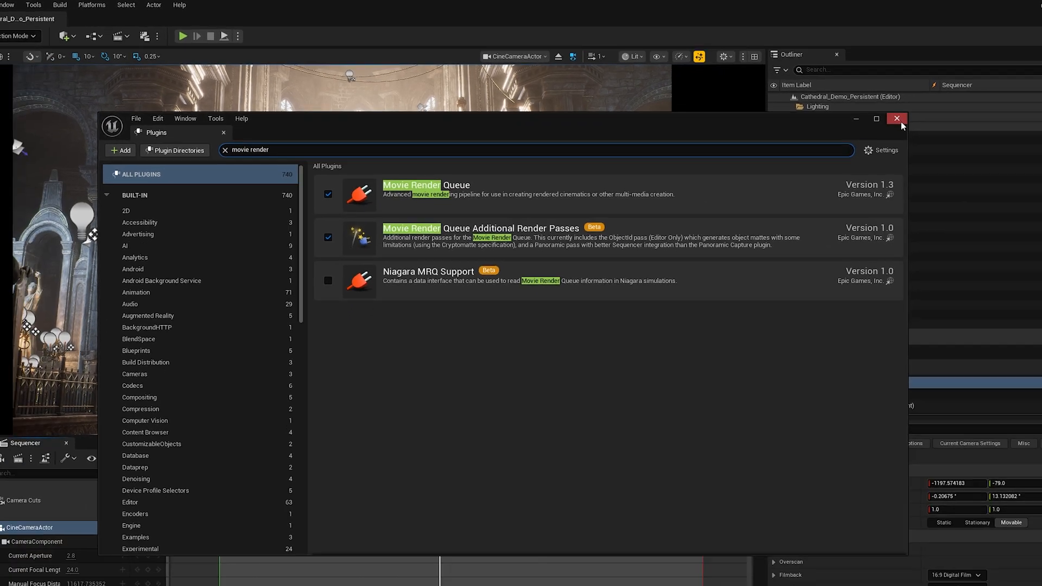
left_click(897, 119)
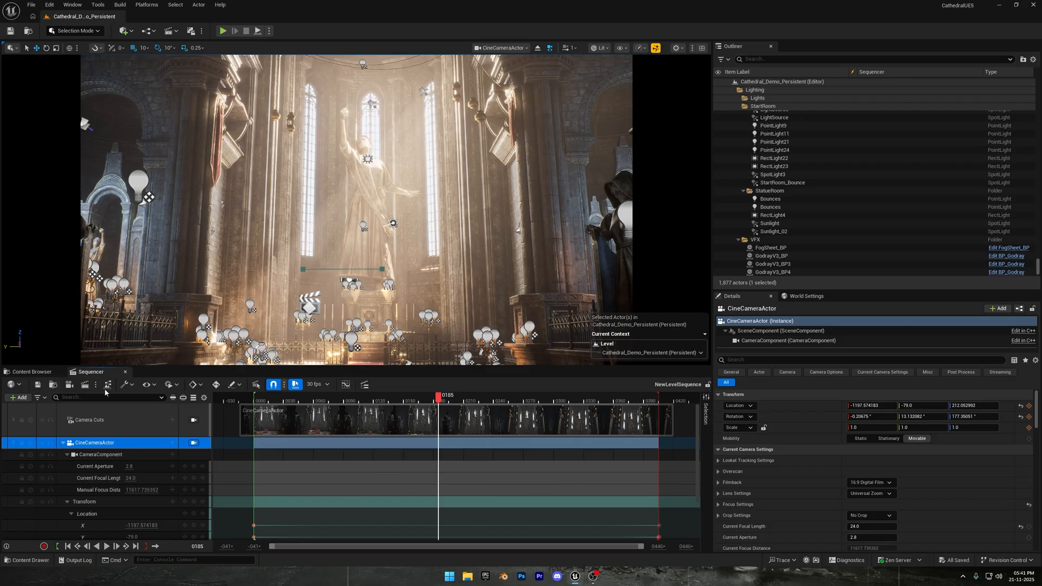
Send the sequence to Movie Render Queue and replace the JPG export with .exr Sequence [16bit]
left_click(85, 385)
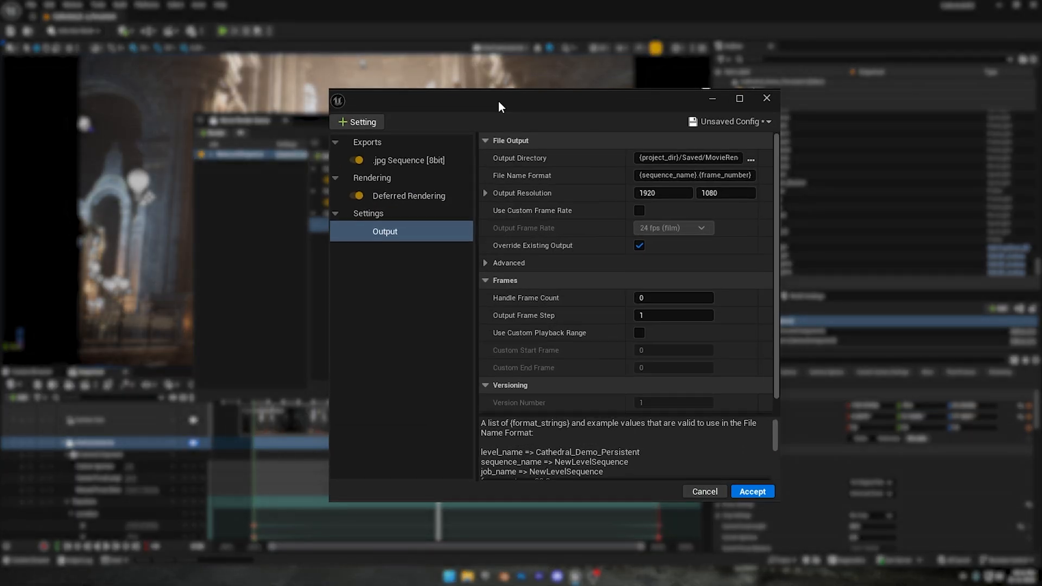
left_click(409, 160)
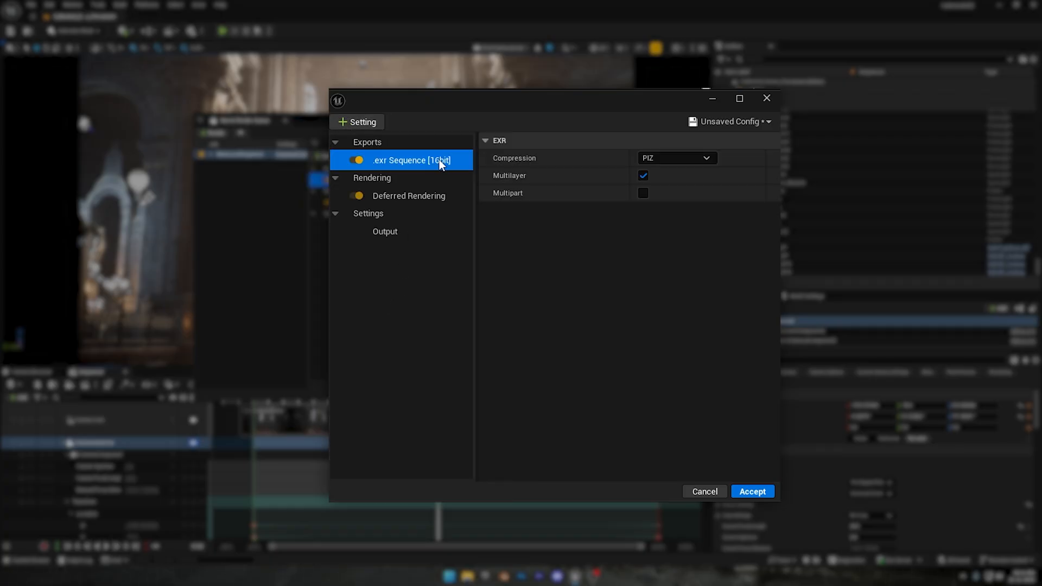
mouse_move(465, 173)
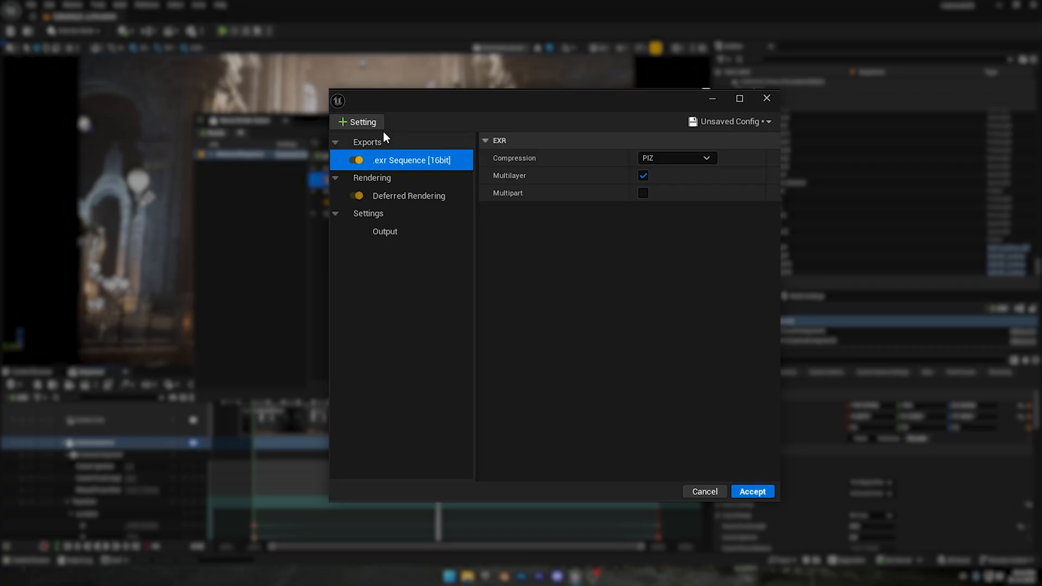
Add Anti-aliasing, Color Output, Game Overrides, High Resolution and Console Variables settings to the job
left_click(396, 231)
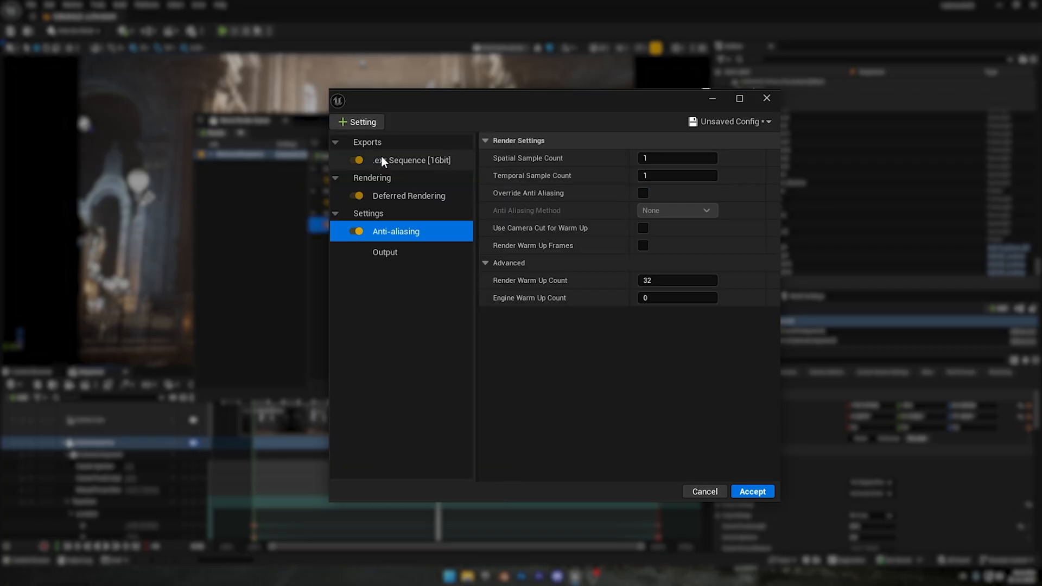
left_click(403, 252)
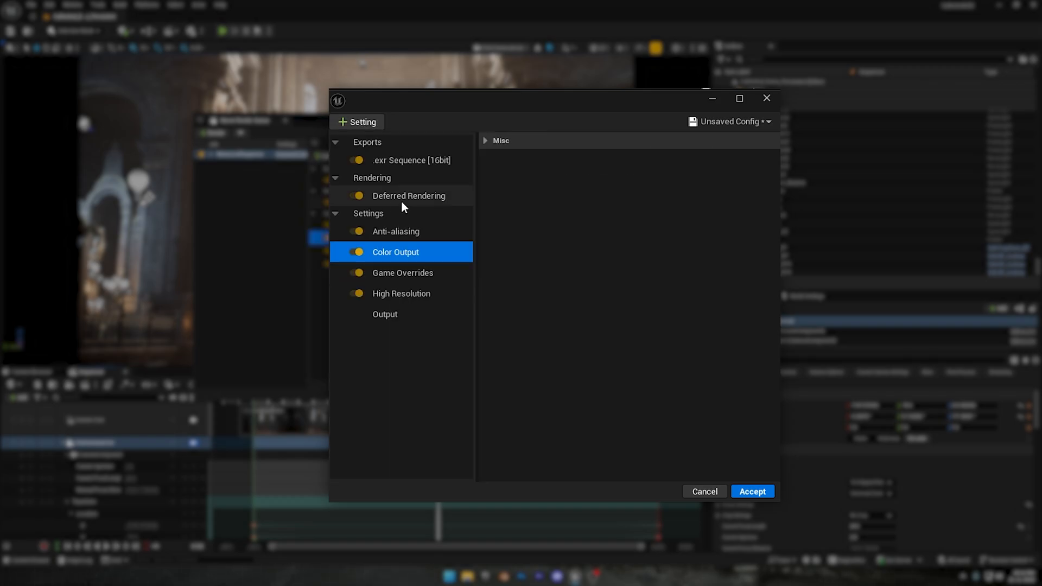
left_click(406, 272)
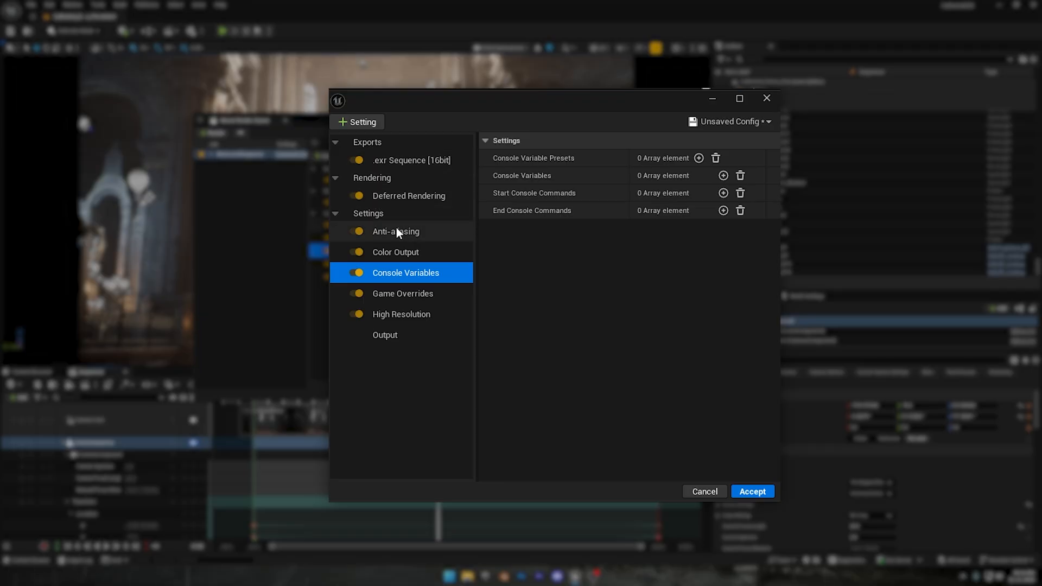
Set the Output page to E:/Unreal Renders at 3840 x 2160 resolution
left_click(385, 335)
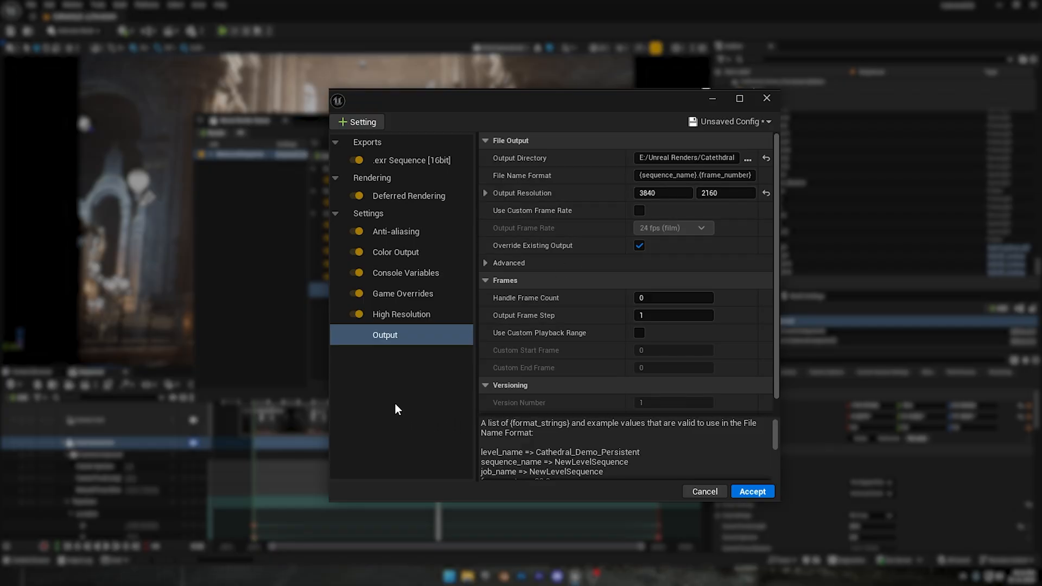
mouse_move(400, 258)
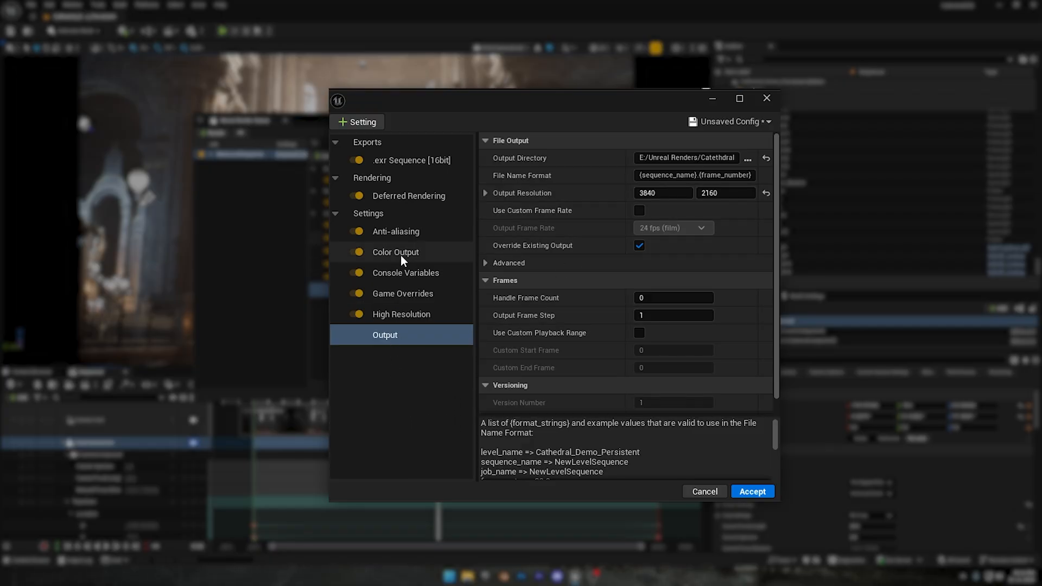
Tick Disable Tone Curve on the job's Color Output page
left_click(395, 252)
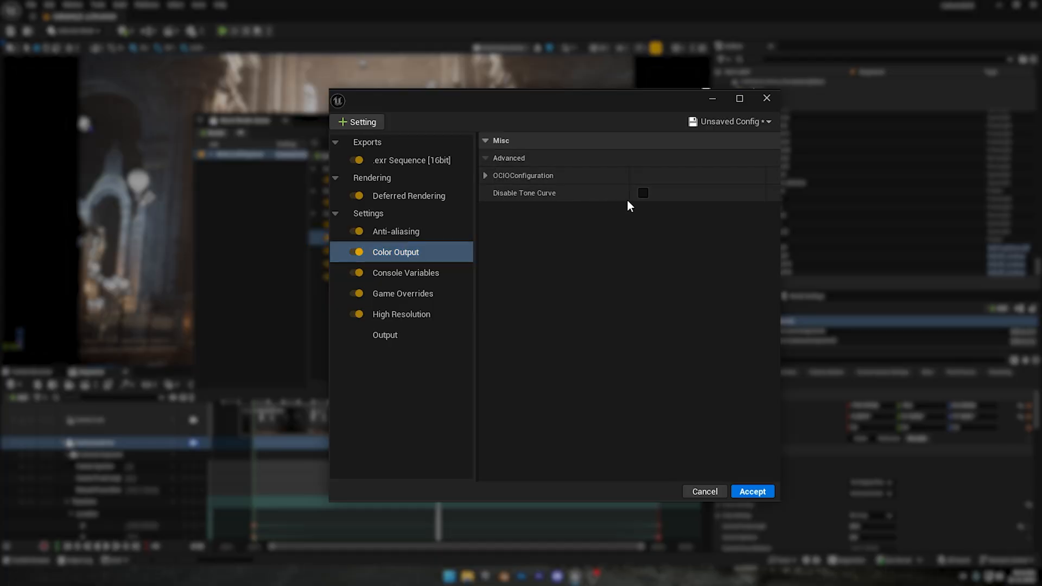
left_click(642, 193)
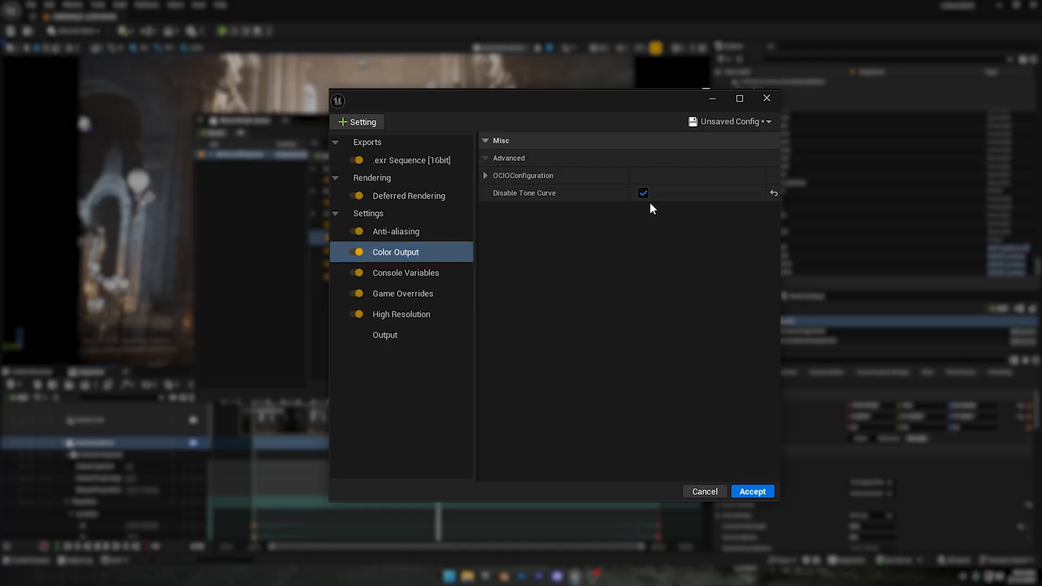
mouse_move(545, 206)
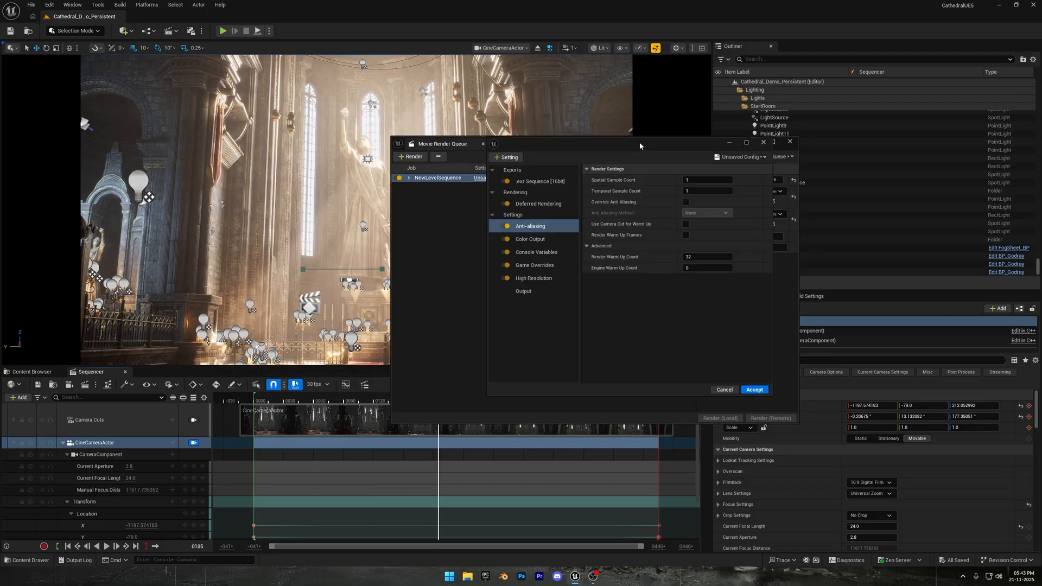
mouse_move(406, 305)
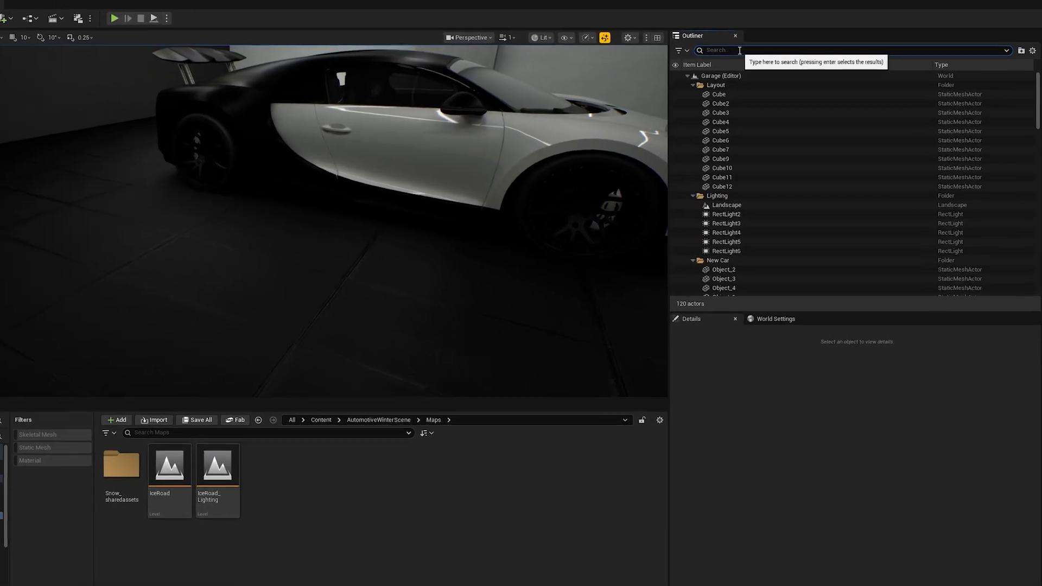
Return to the cathedral job's Anti-aliasing settings page in Movie Render Queue
type("post")
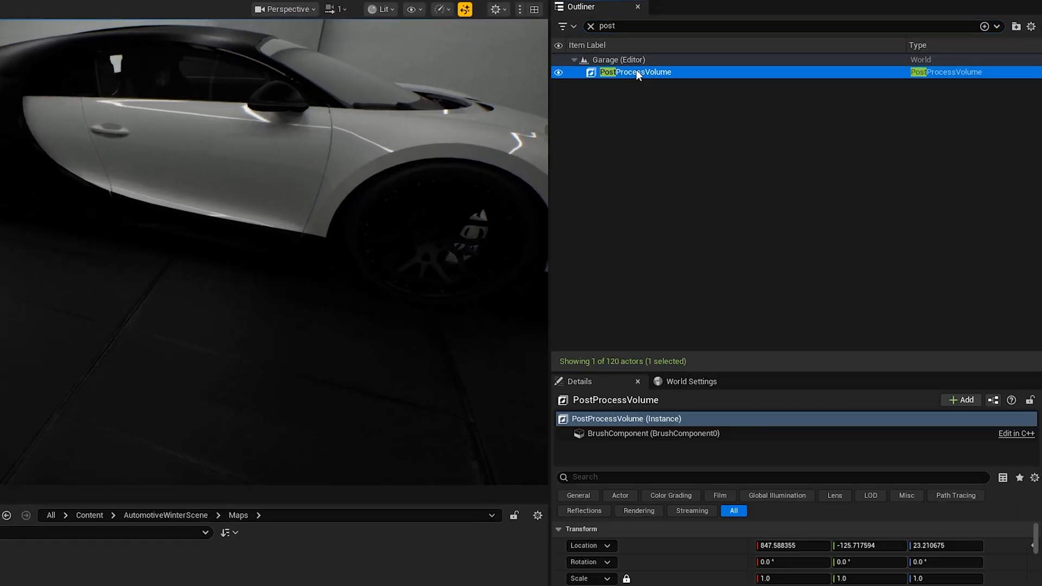
type("Mo")
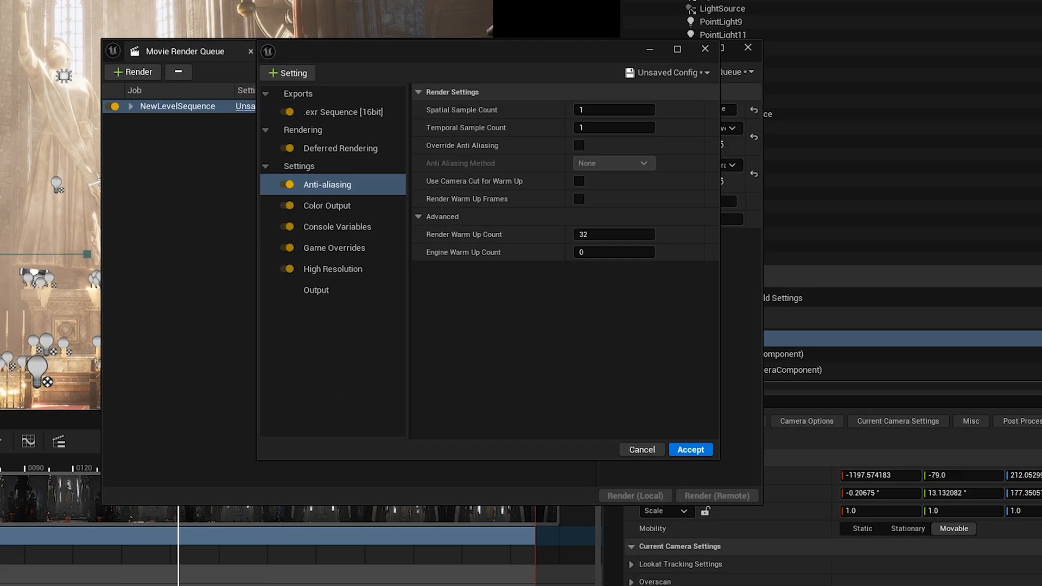
Set 32 spatial samples, override anti-aliasing to None, and enable 64 camera-cut warm-up frames
left_click(612, 110)
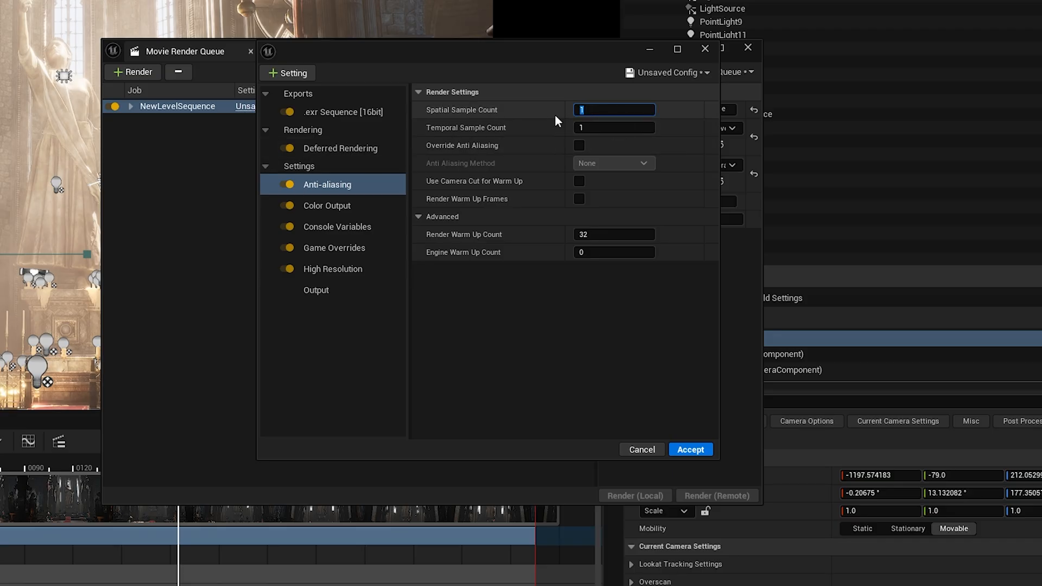
type("32")
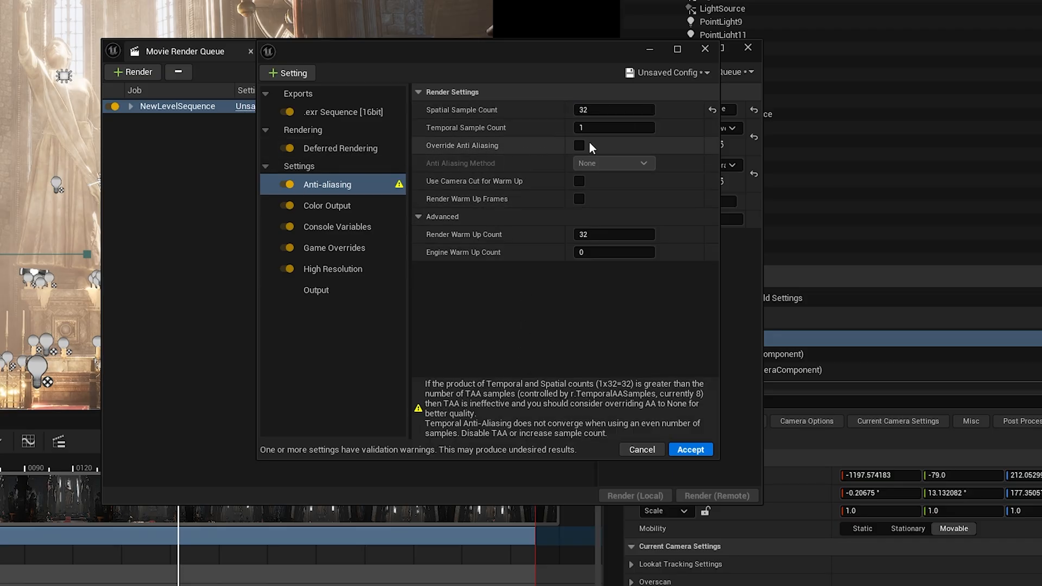
left_click(579, 145)
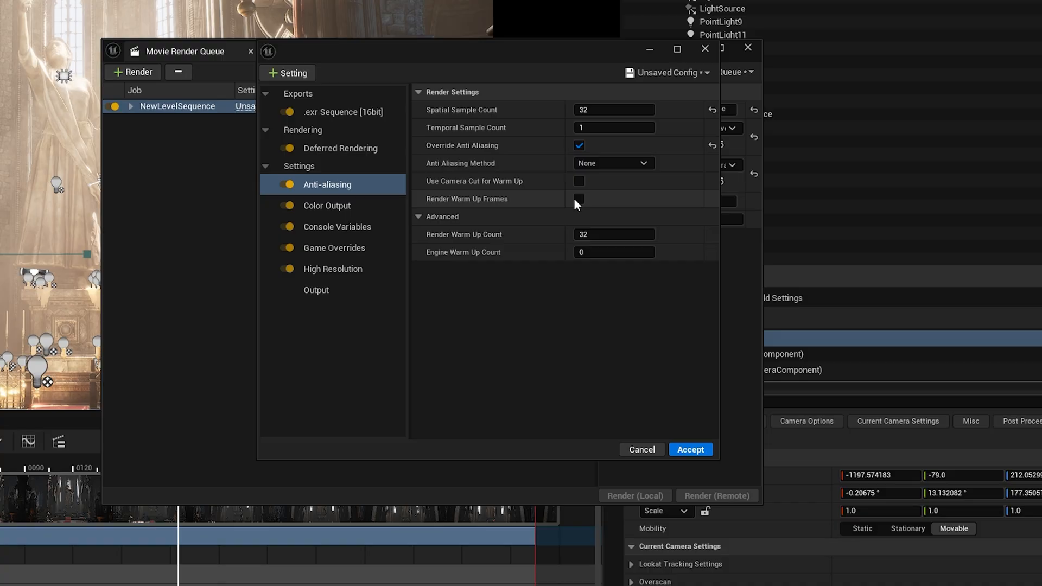
left_click(579, 181)
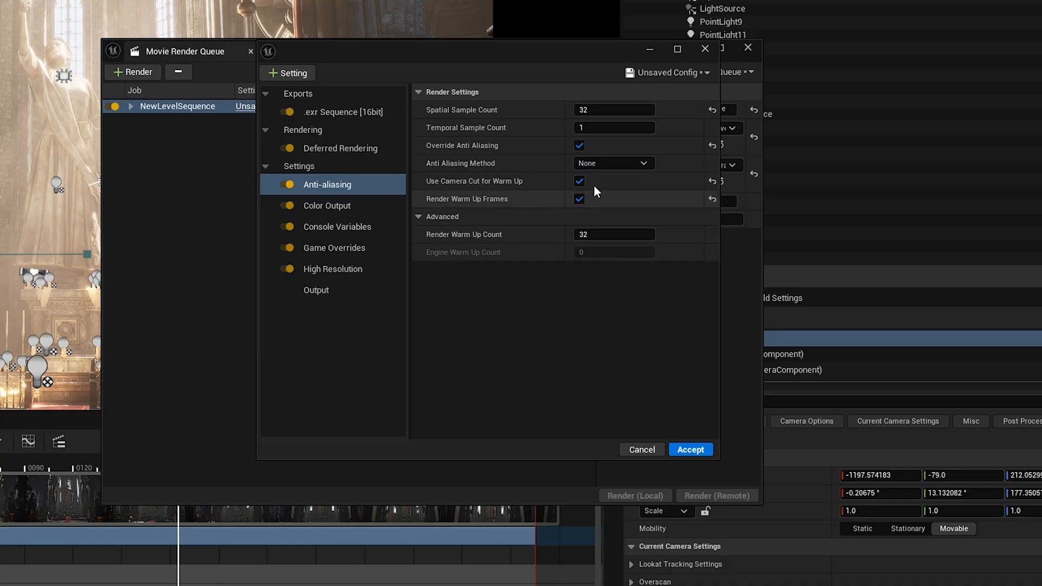
left_click(613, 234)
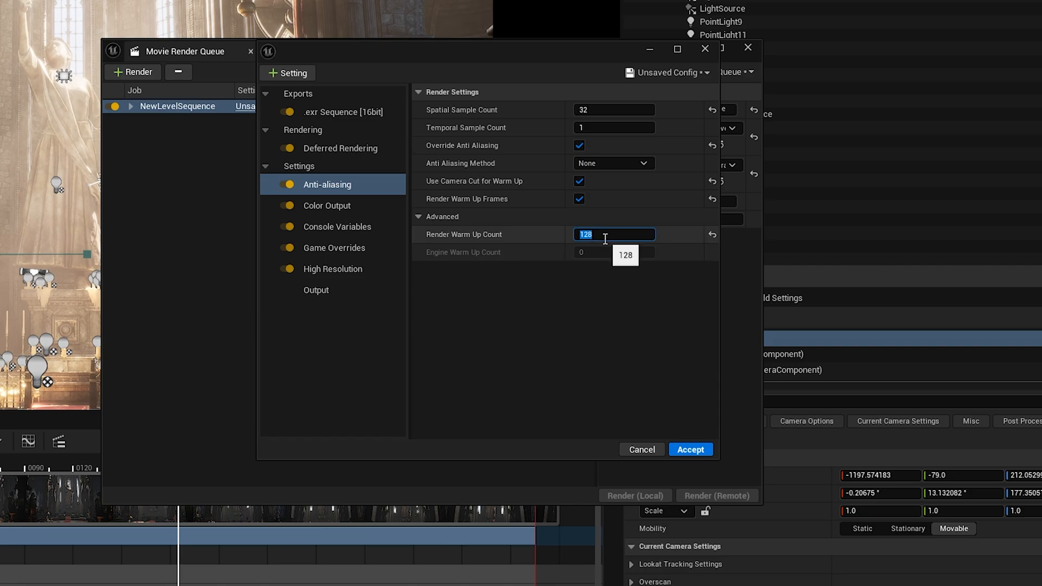
type("64")
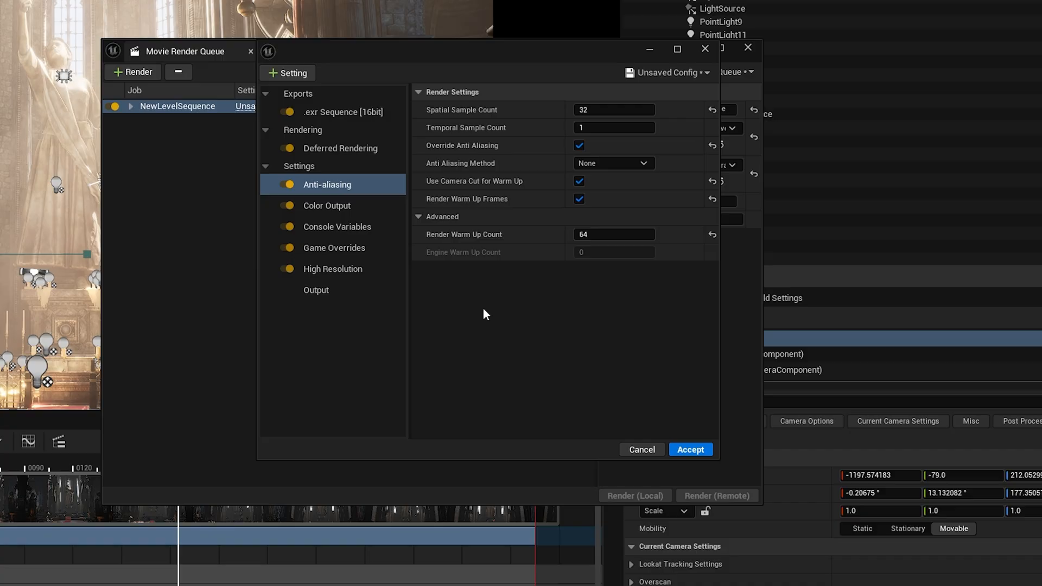
left_click(338, 226)
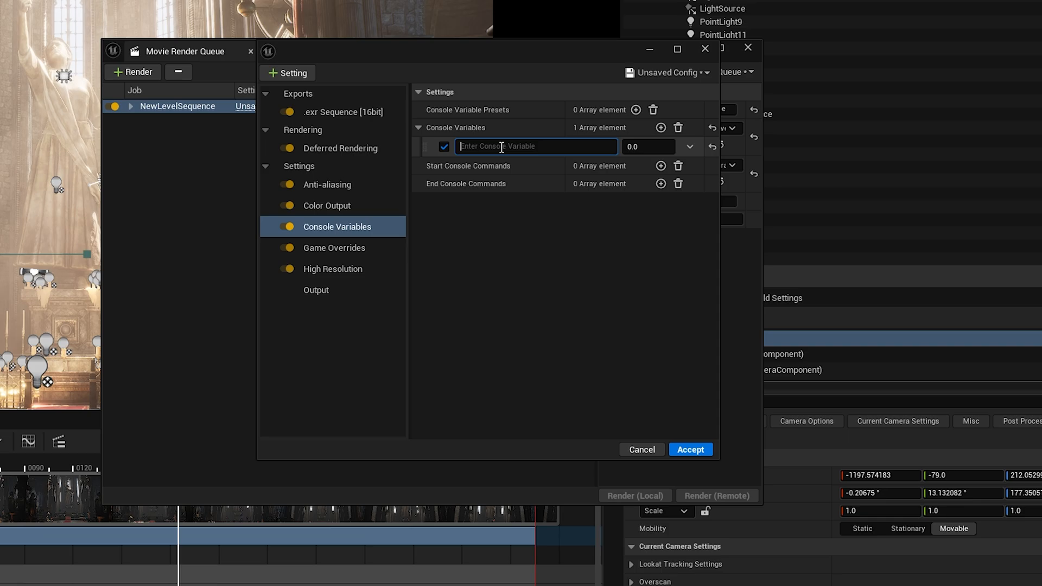
Add console variables r.ScreenPercentage = 150 and r.RayTracing.Nanite.Mode
type("r.ScreenPercentage")
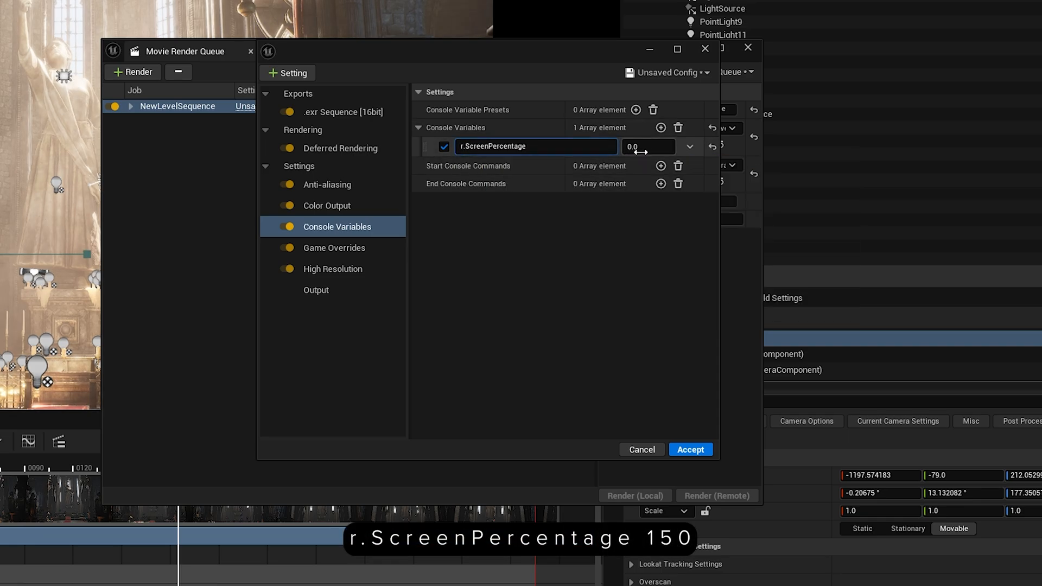
type("15")
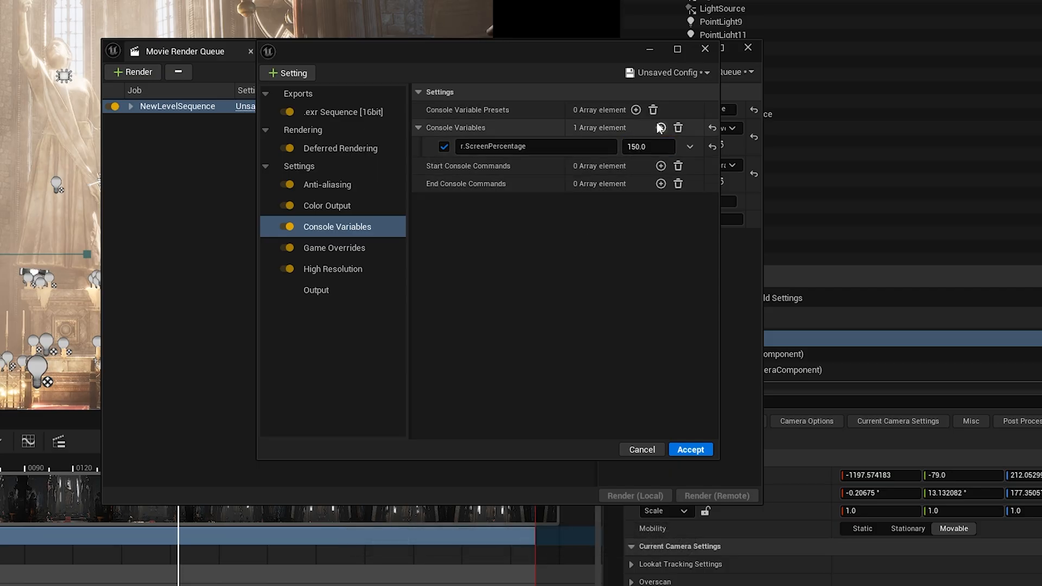
type("r.nan")
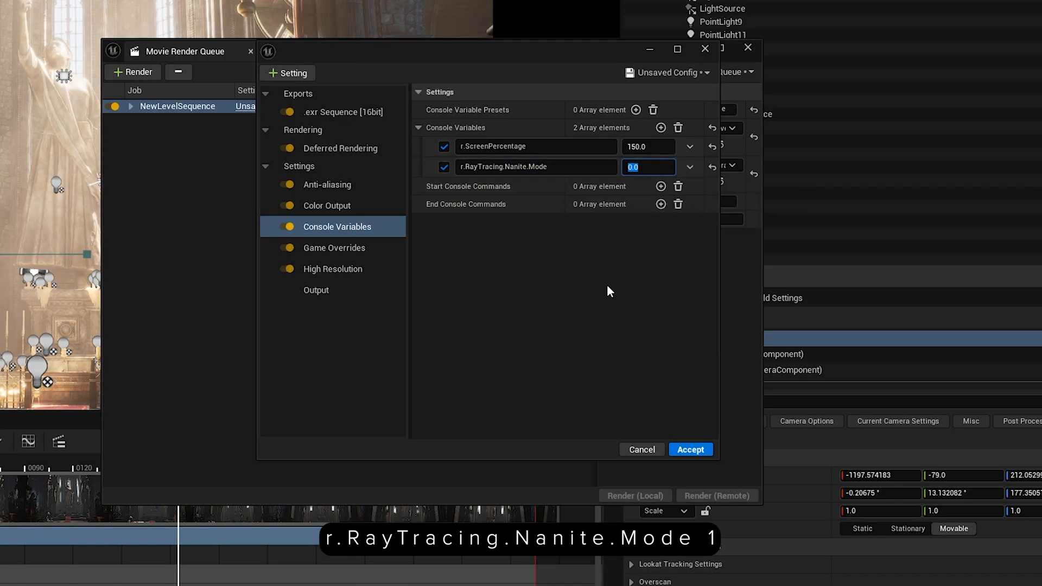
left_click(529, 364)
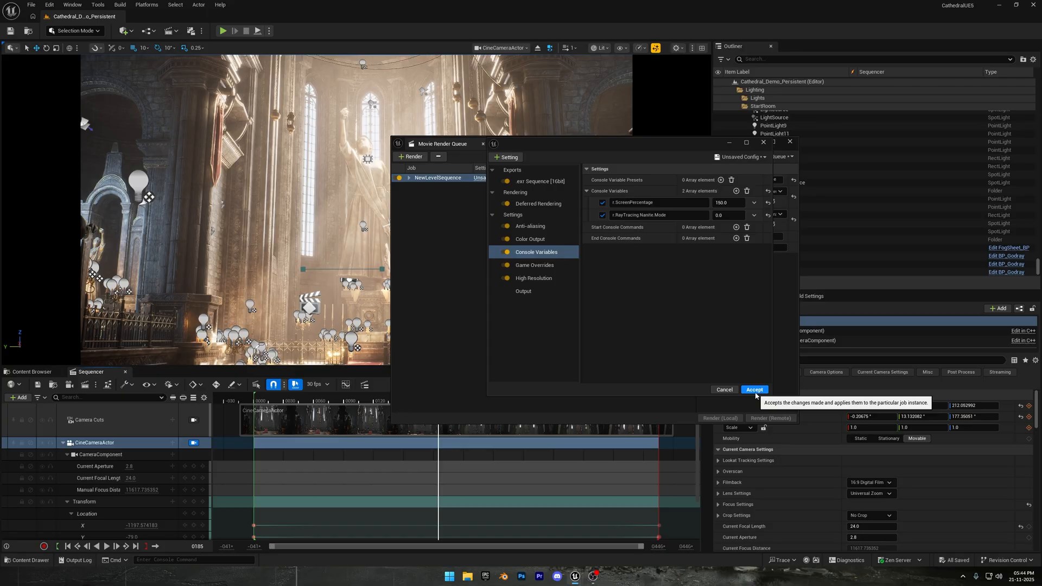
Accept the settings and review Game Overrides: texture streaming off, view and grass distances 50
left_click(534, 264)
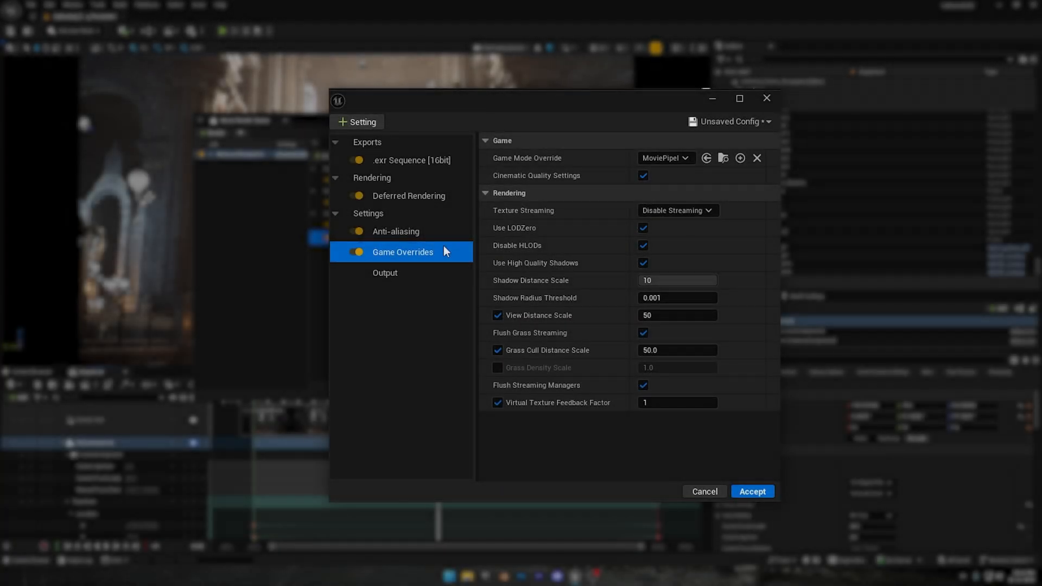
Review High Resolution tiling, then close settings with TUF_RenderPreset outputting to E:/Unreal Renders/Cathedral
left_click(402, 273)
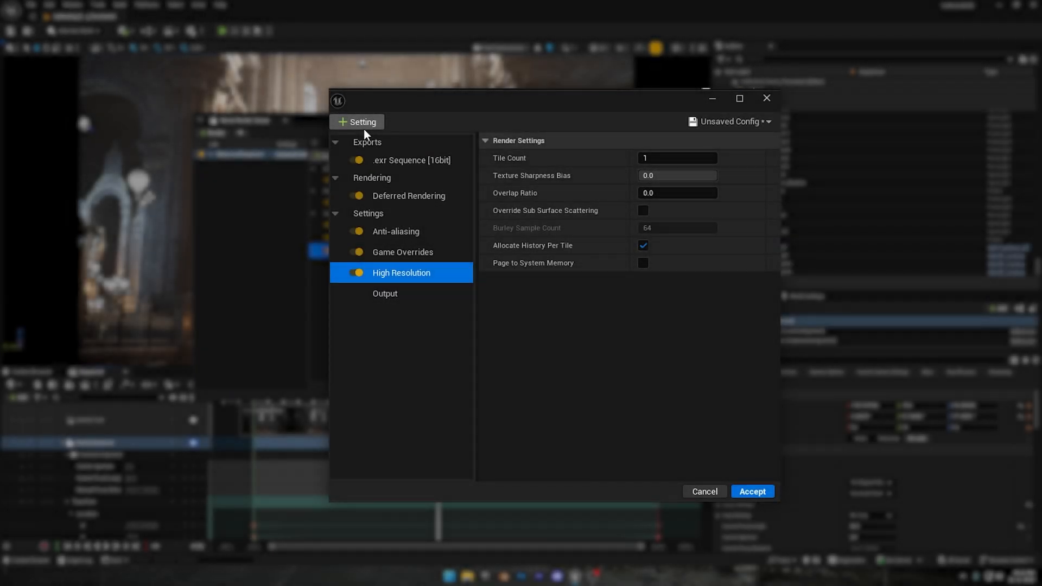
left_click(751, 492)
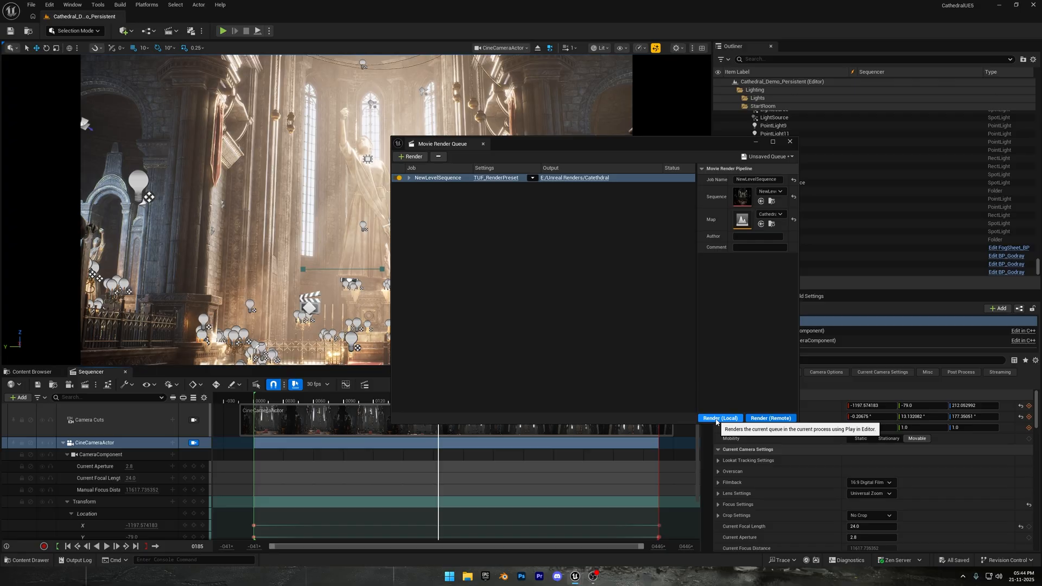
Launch a local render of the queued Cathedral sequence job with Render (Local)
left_click(719, 418)
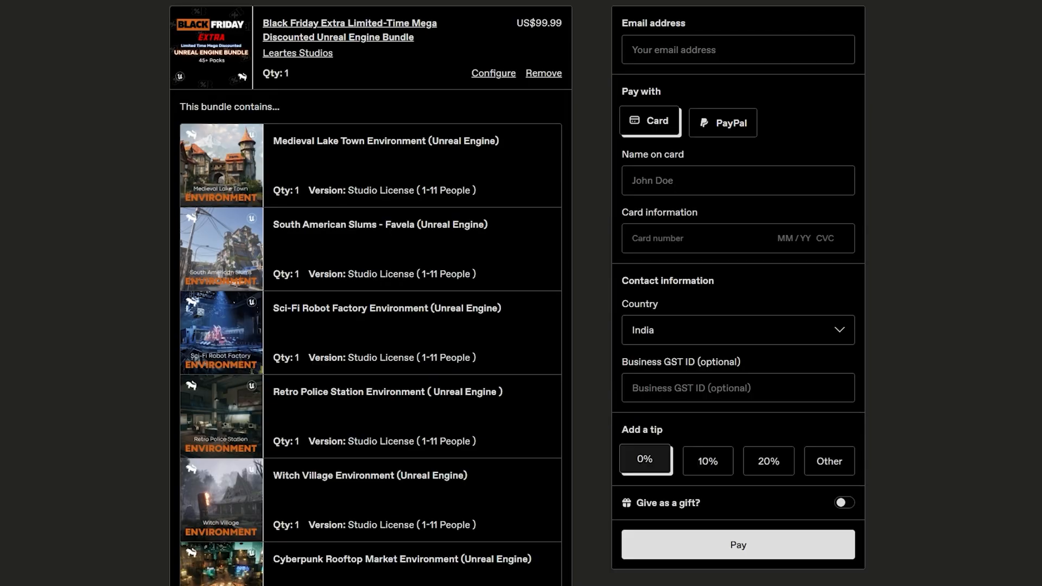
Enter discount code BF60 in the order summary and apply it
scroll("down", 3)
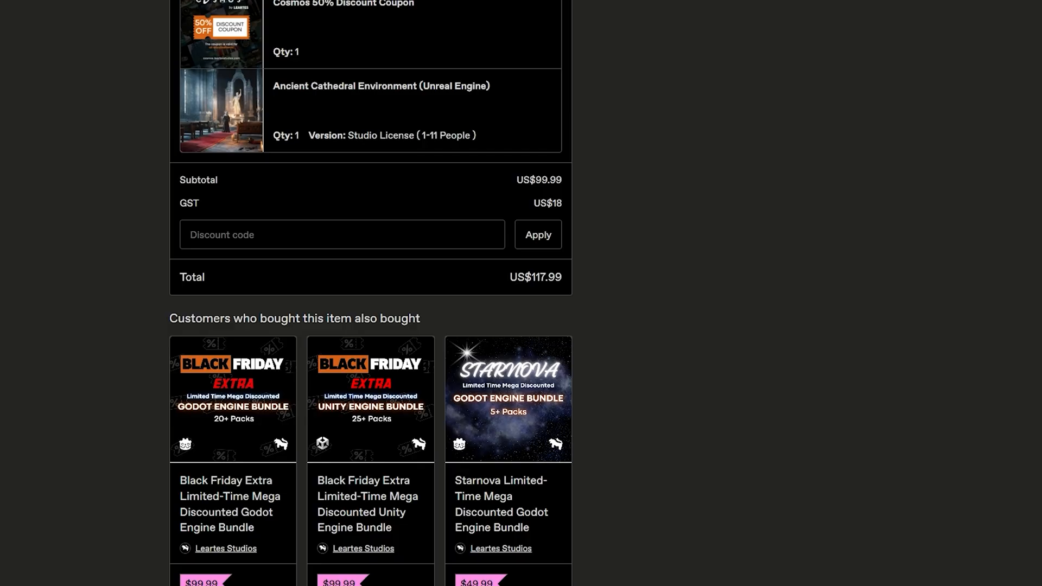
left_click(342, 234)
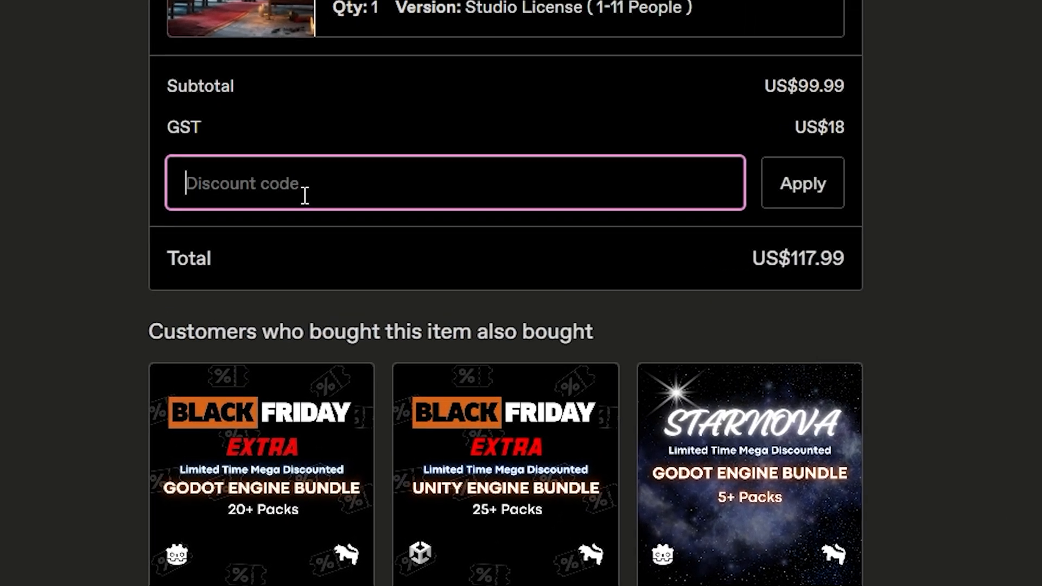
type("BF60")
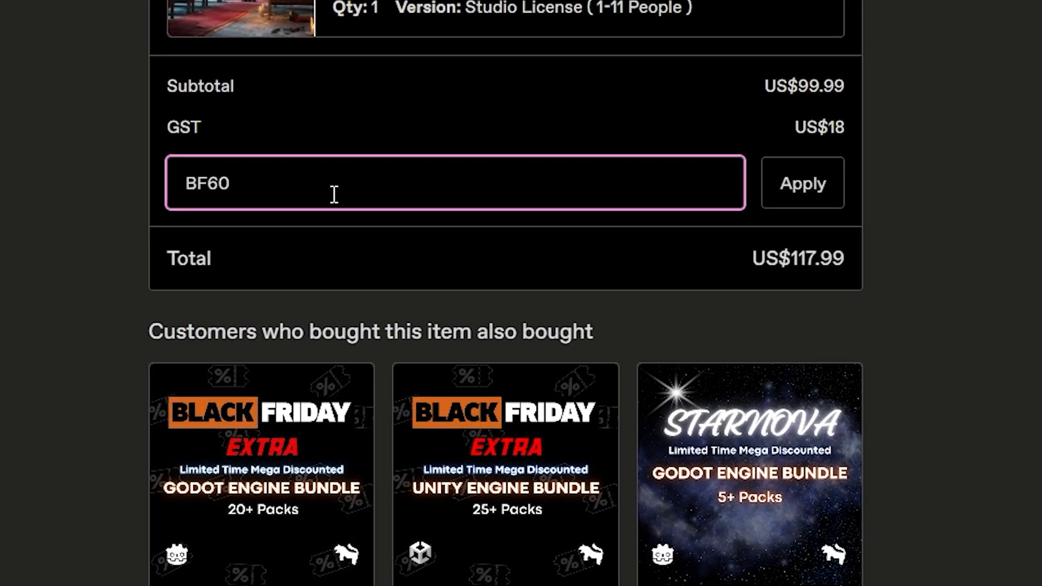
left_click(802, 183)
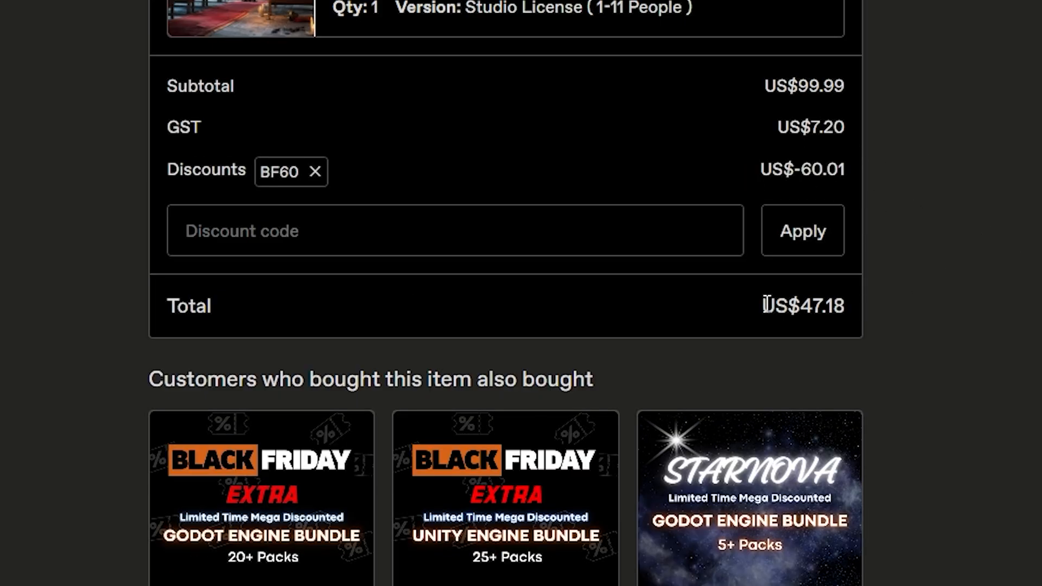
mouse_move(968, 317)
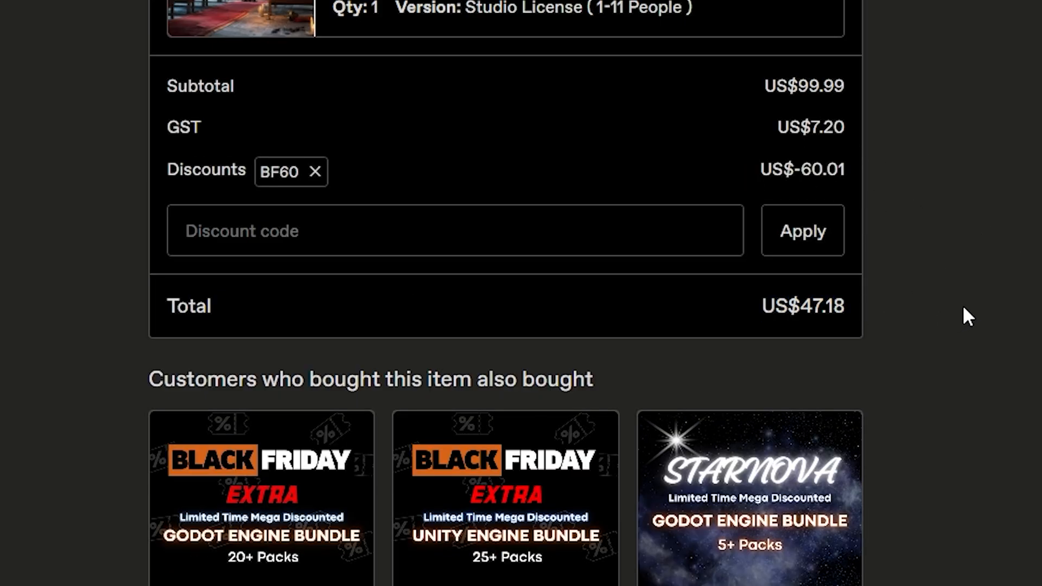
mouse_move(1021, 339)
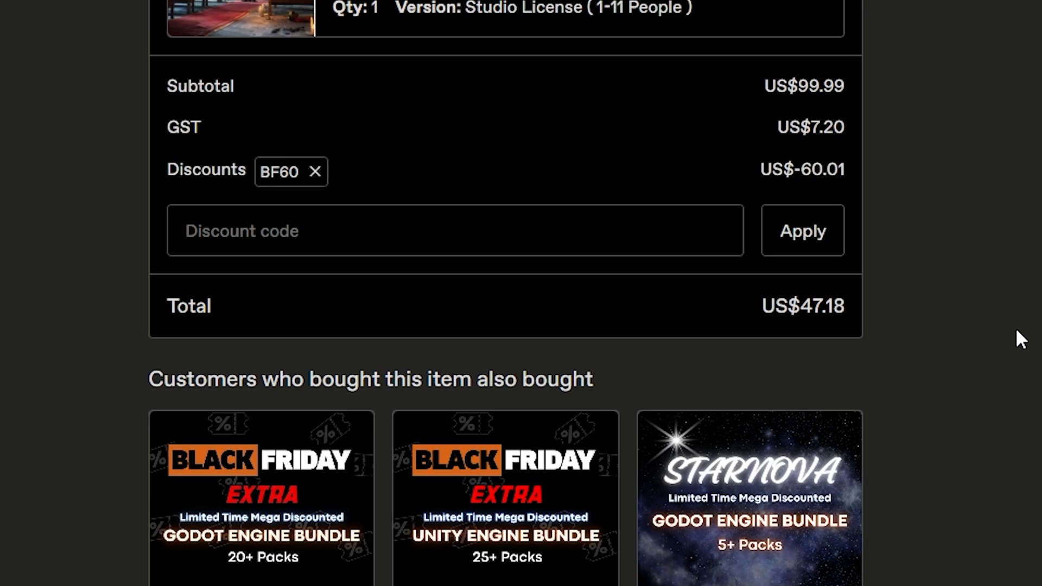